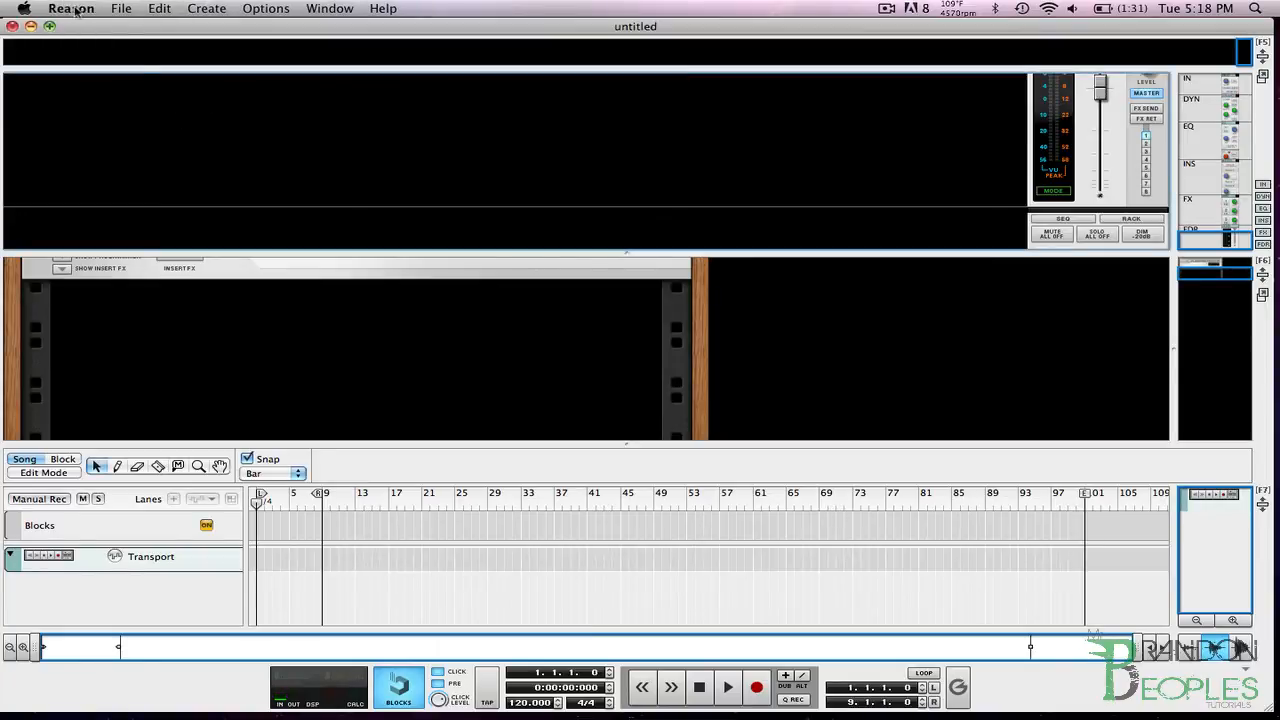
Open Reason's preferences on the Keyboards and Control Surfaces page.
left_click(71, 8)
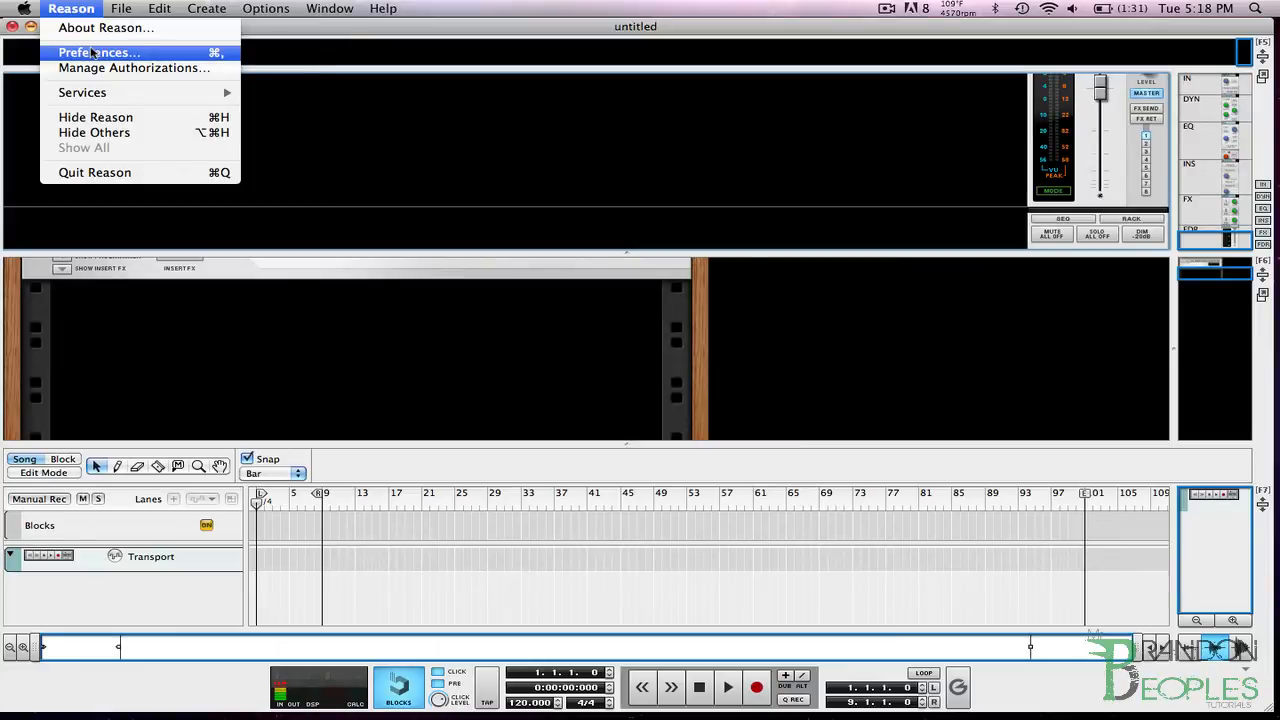
left_click(97, 52)
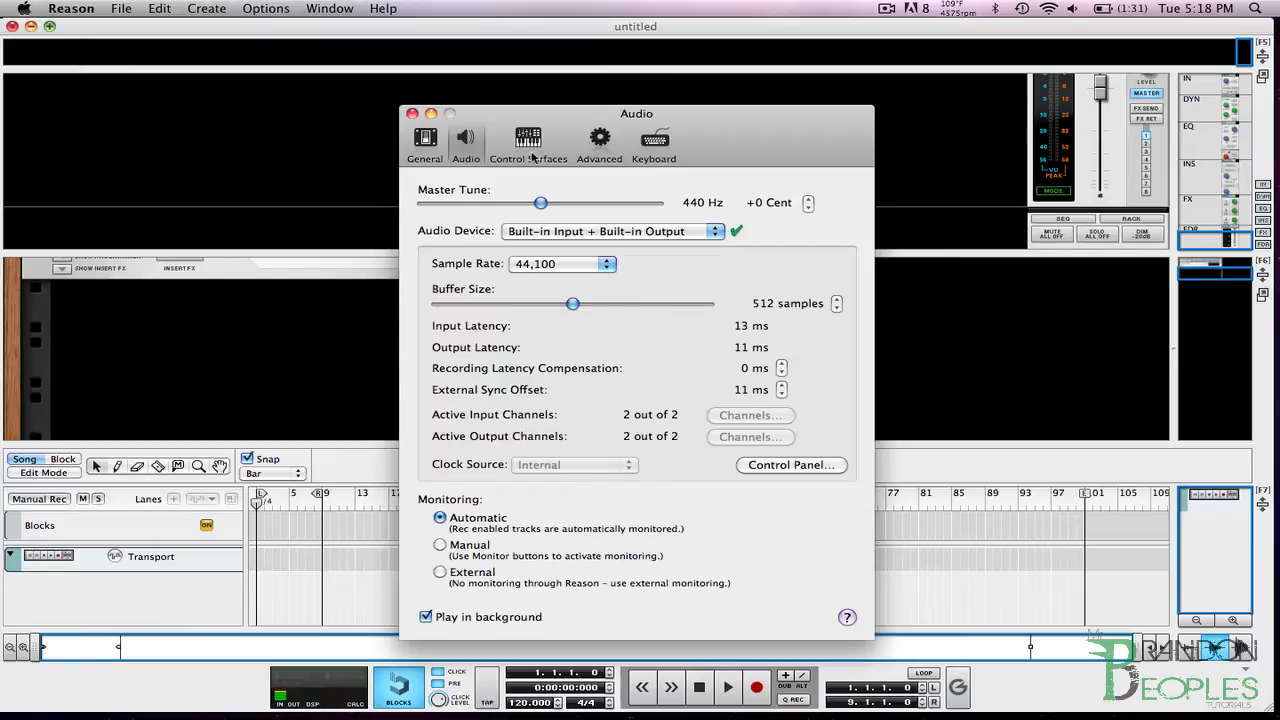
left_click(528, 143)
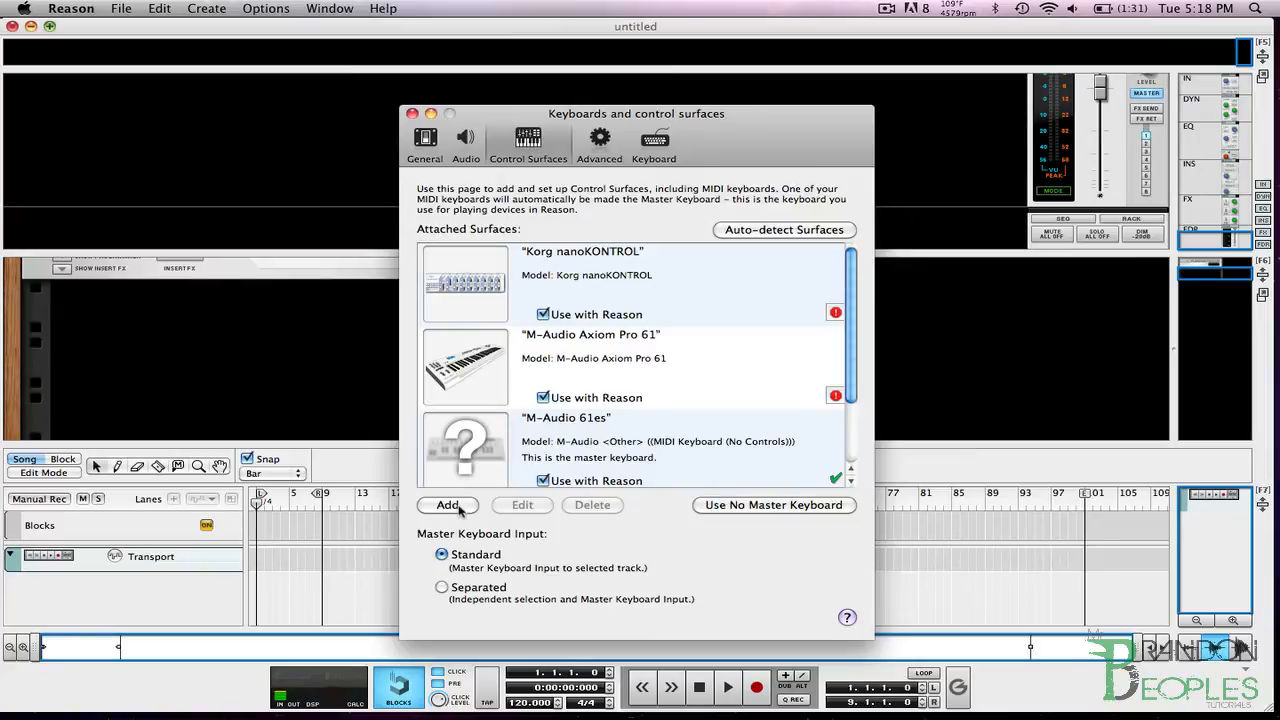
Add a control surface with manufacturer Akai, model MPD24, renamed 'Akai MPD26'.
left_click(447, 504)
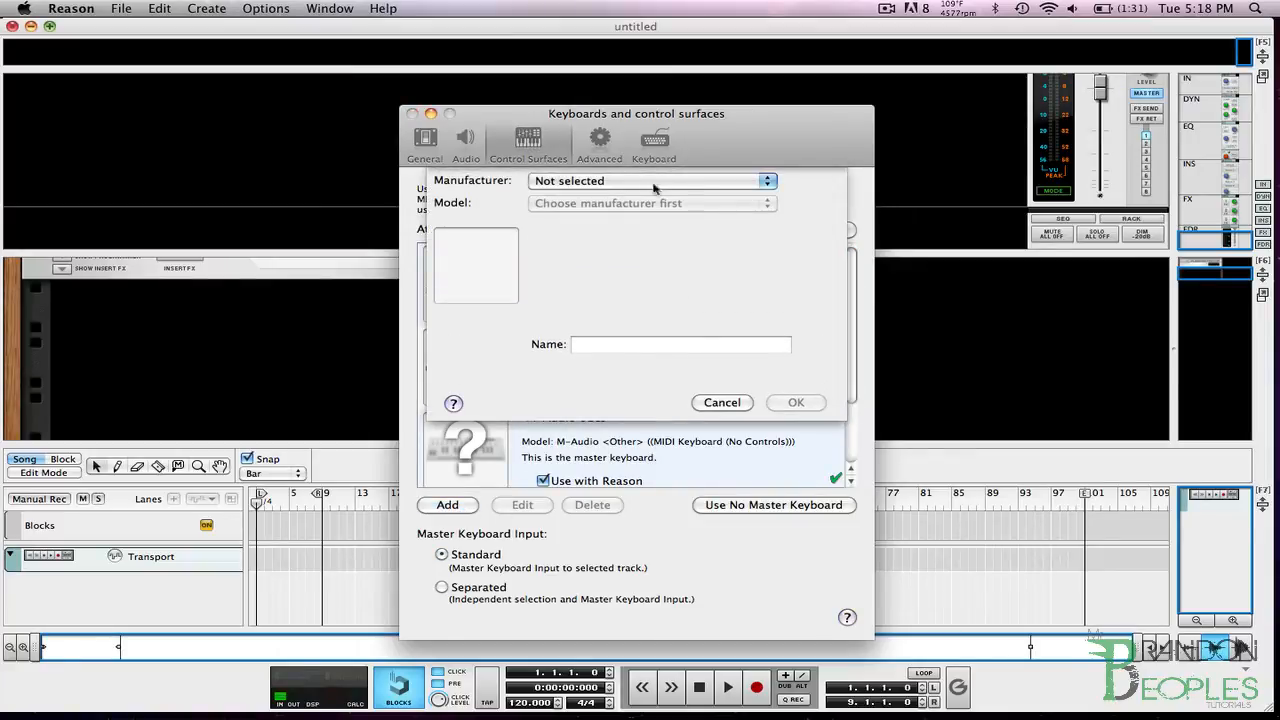
left_click(650, 180)
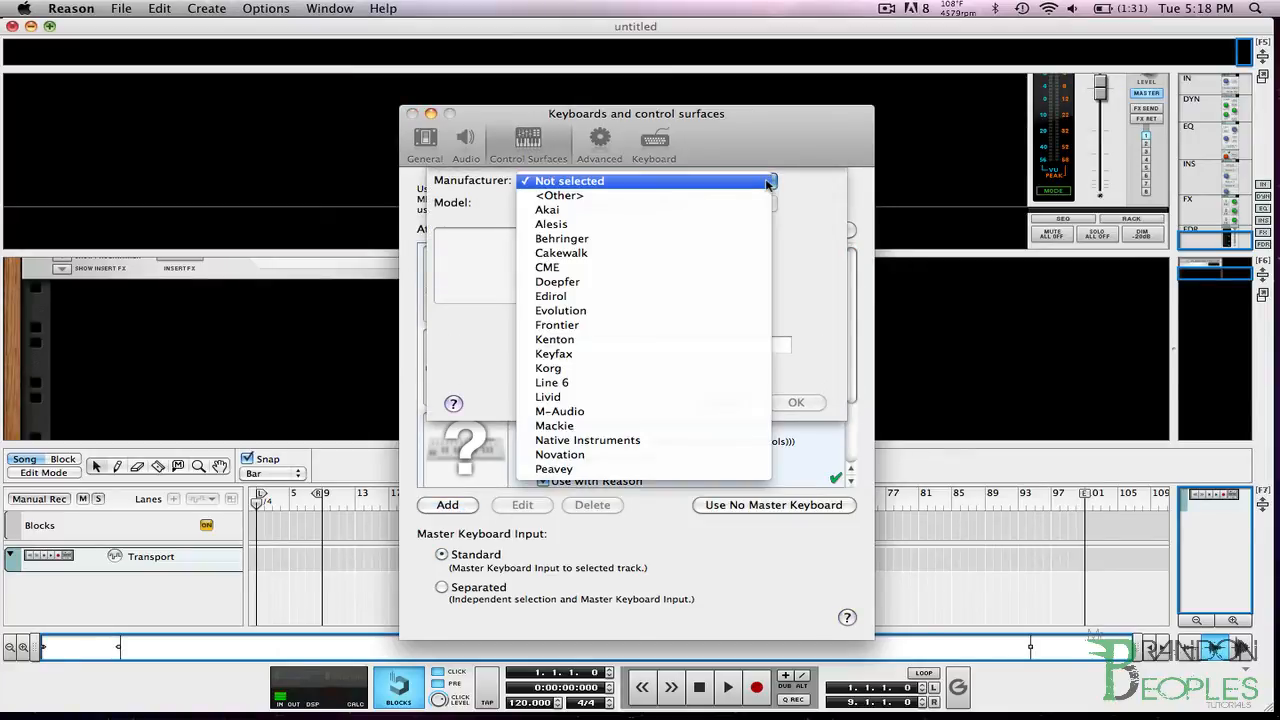
left_click(547, 209)
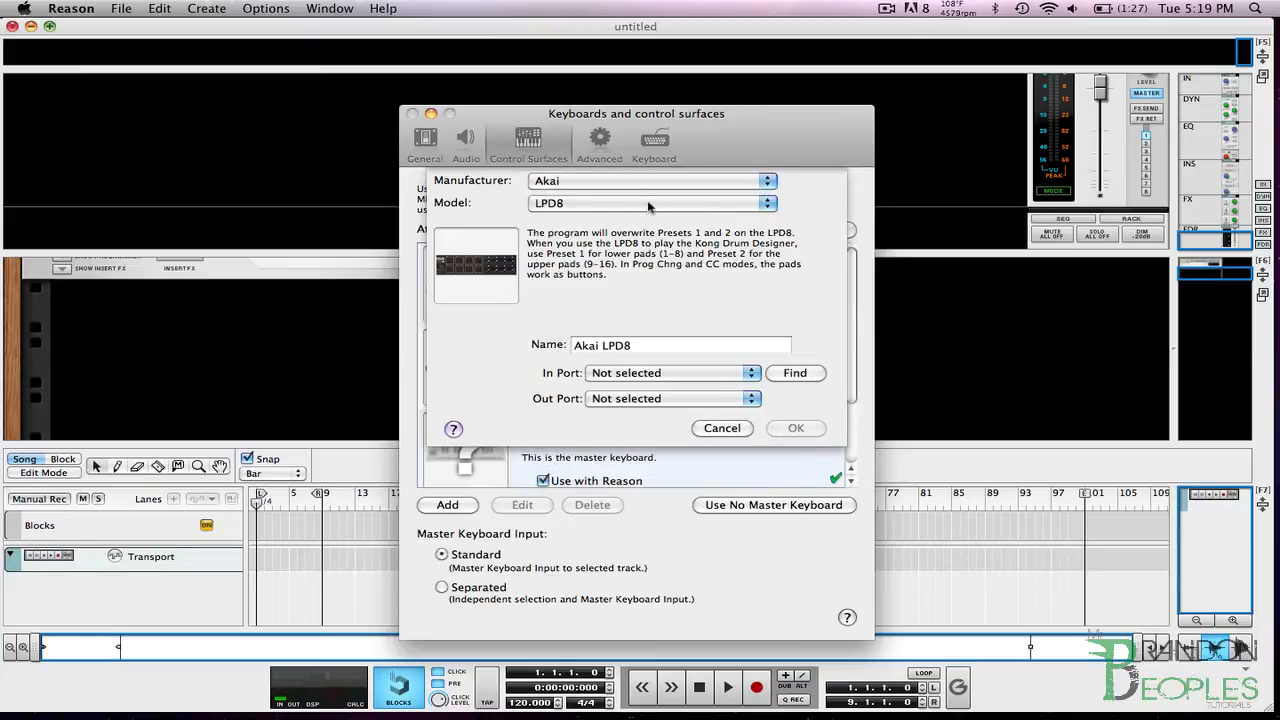
left_click(650, 203)
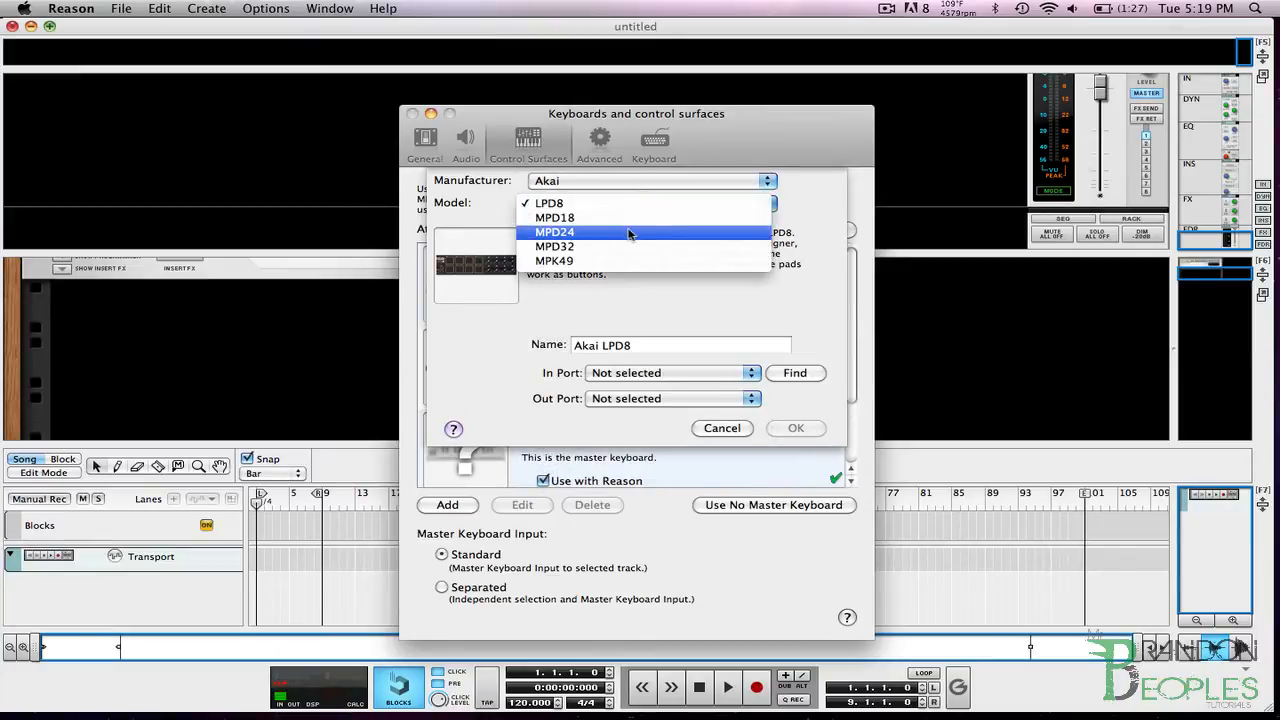
left_click(555, 232)
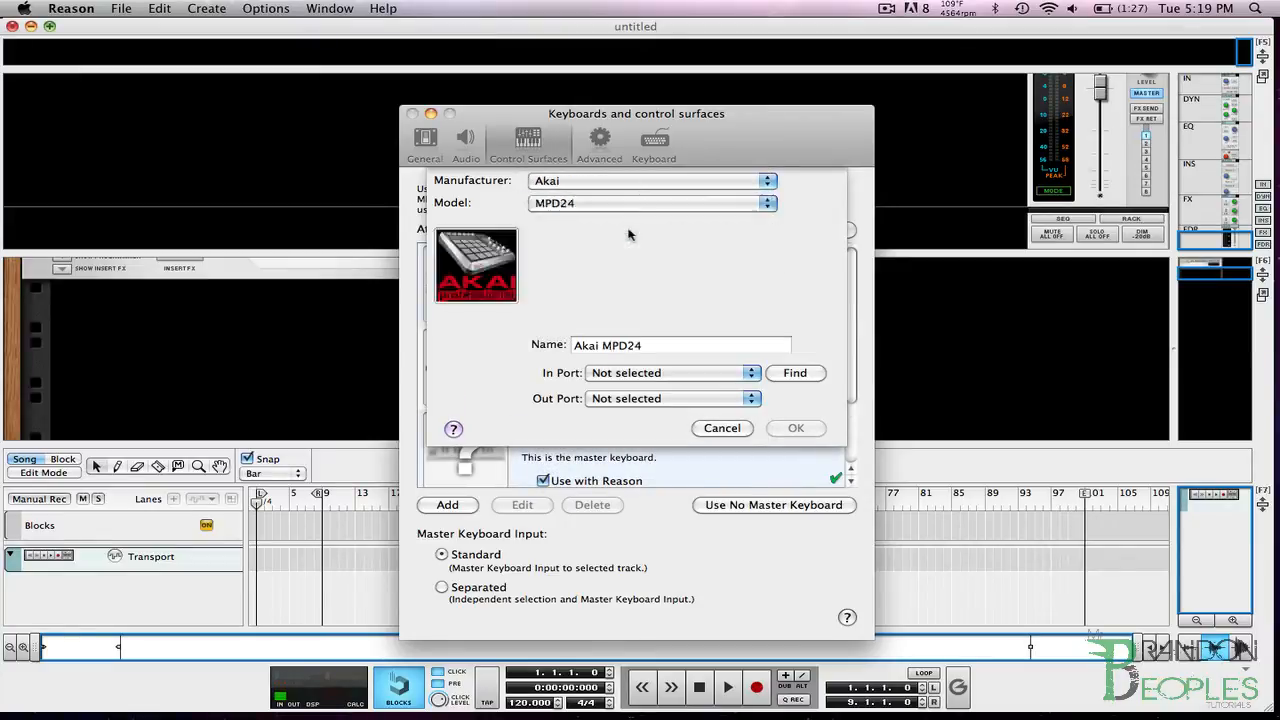
mouse_move(653, 353)
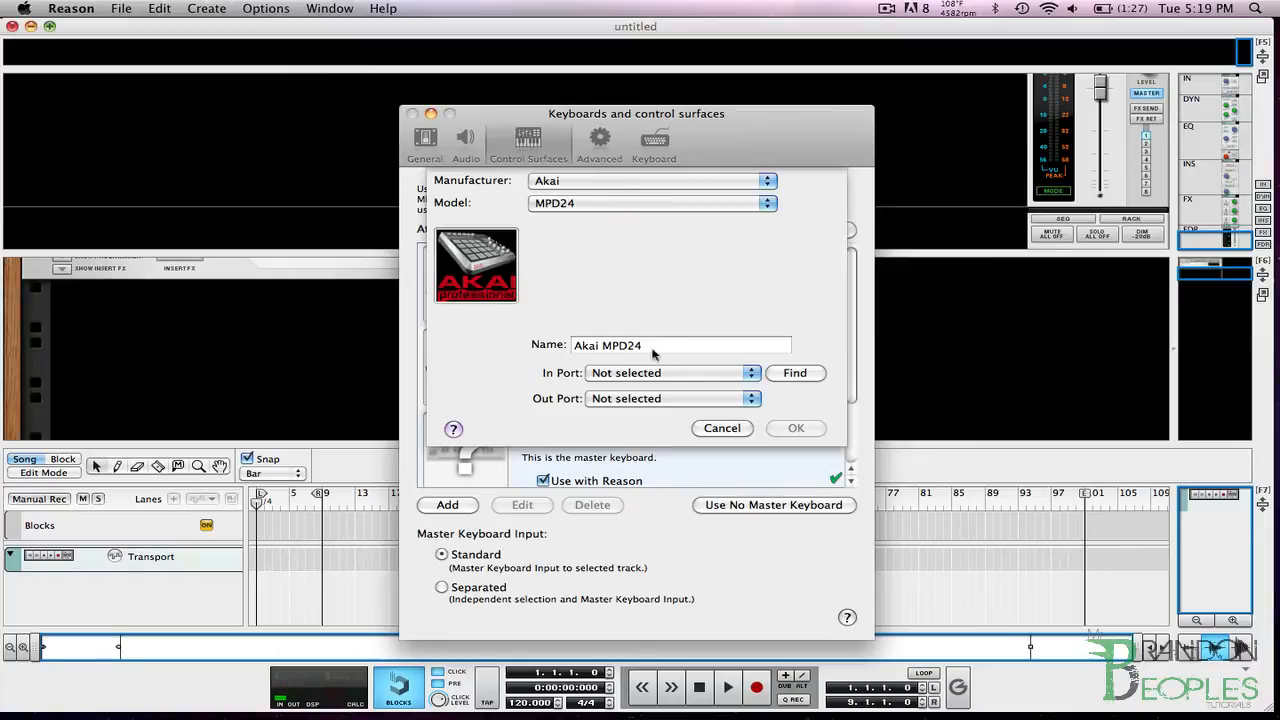
left_click(680, 345)
type("6")
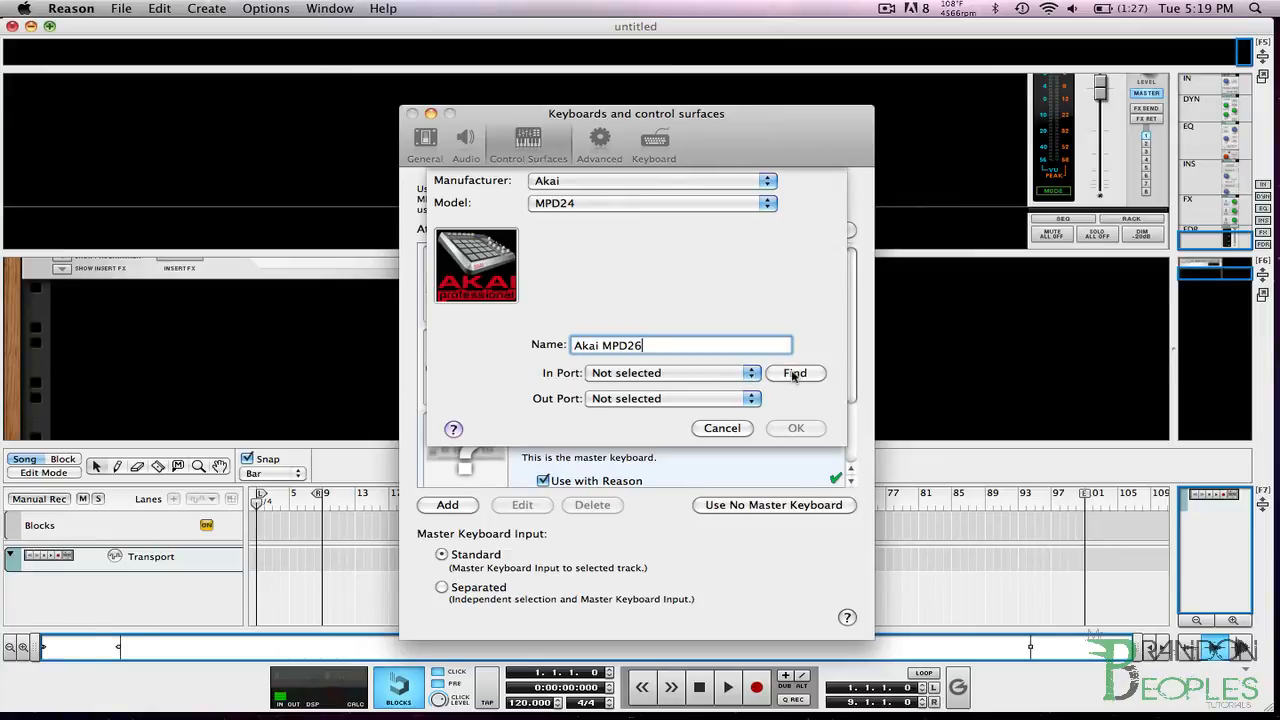
Detect Akai MPD26 Port 1 as the input port and confirm the new surface.
left_click(795, 373)
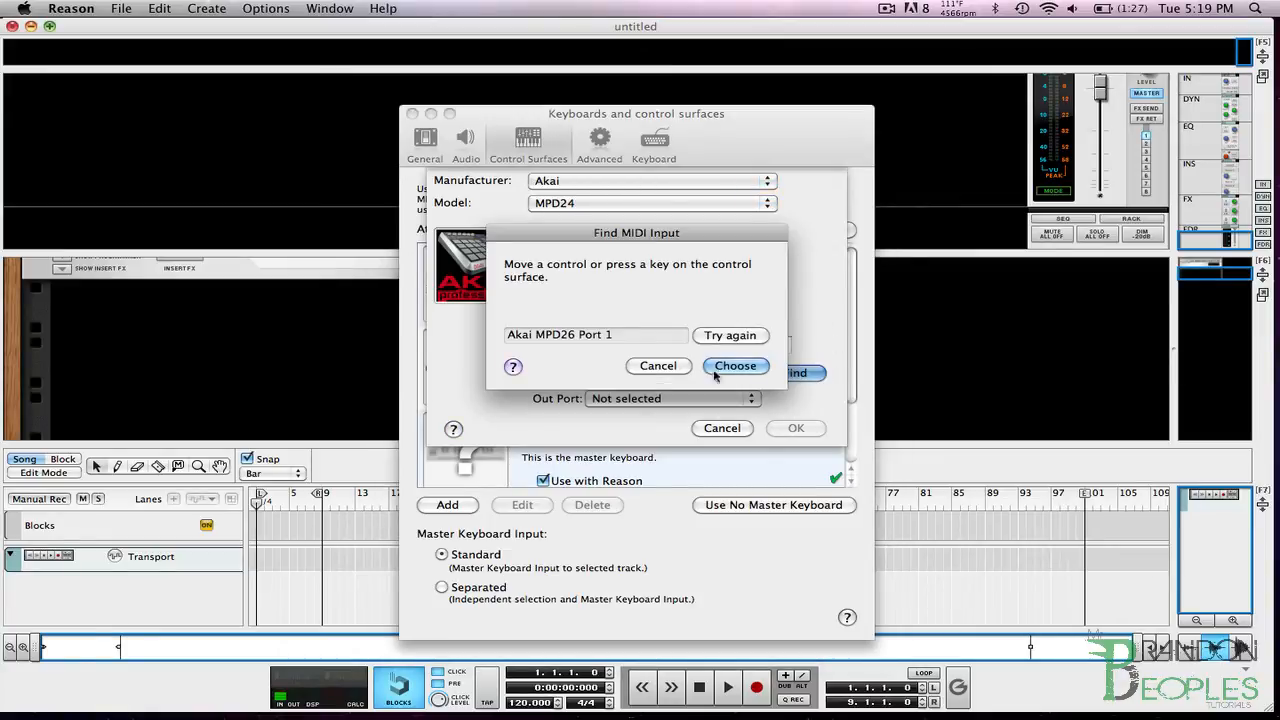
left_click(735, 365)
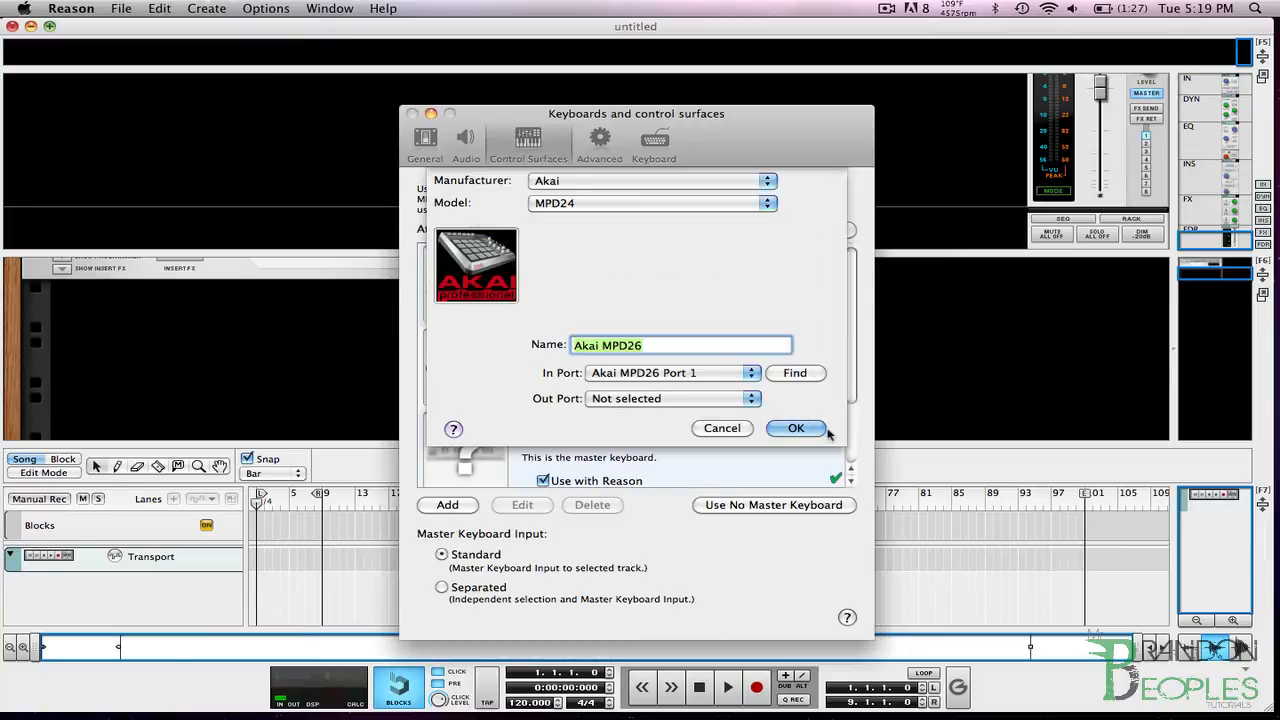
left_click(795, 428)
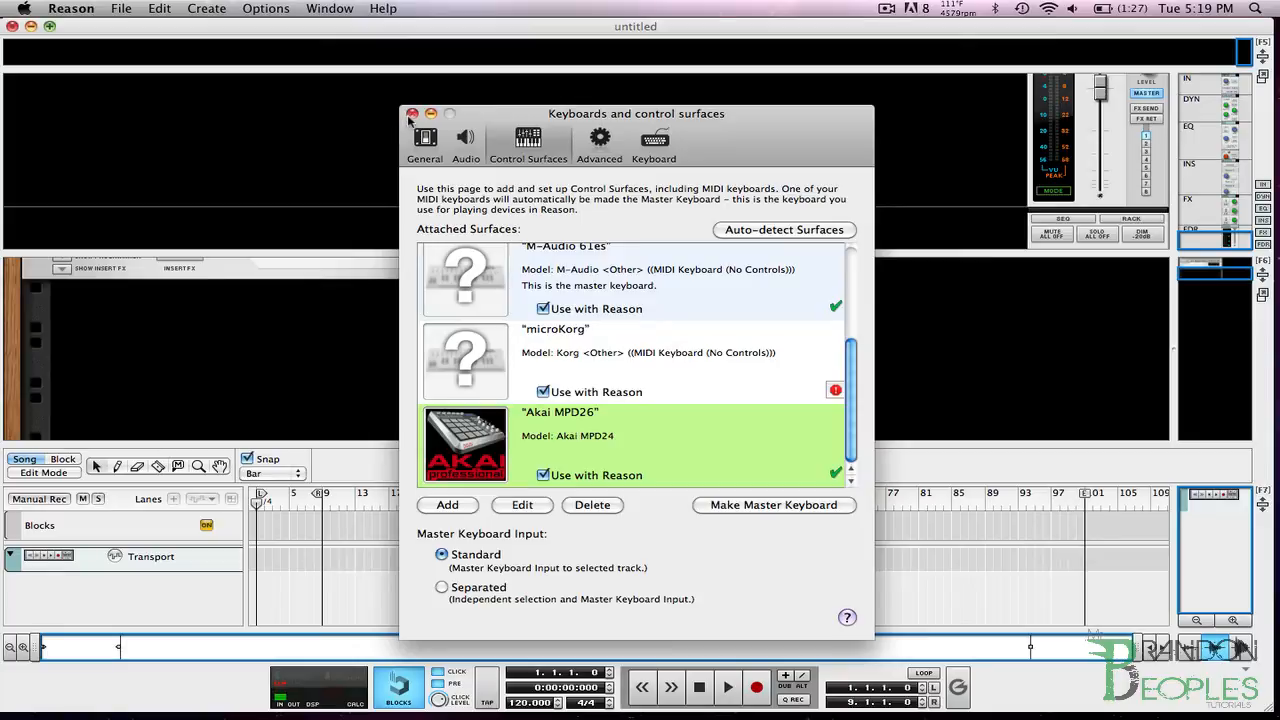
Close preferences and create a Kong Drum Designer in the empty rack.
left_click(411, 113)
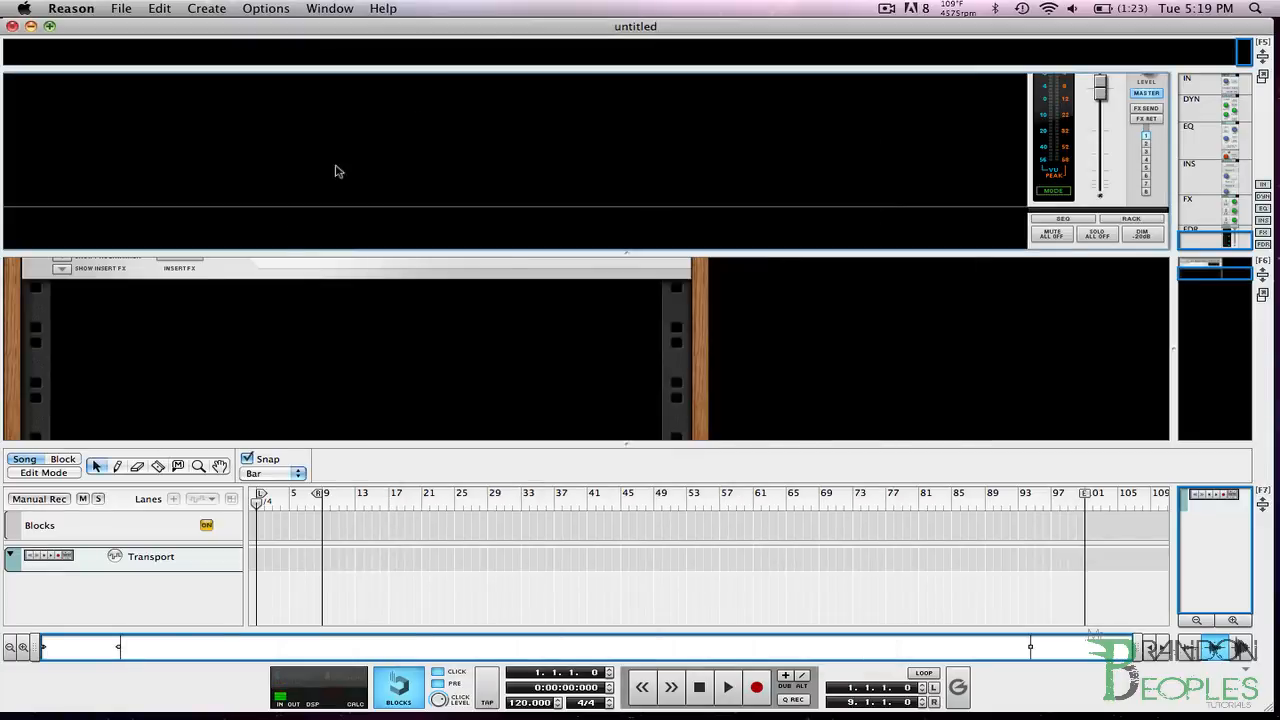
mouse_move(265, 345)
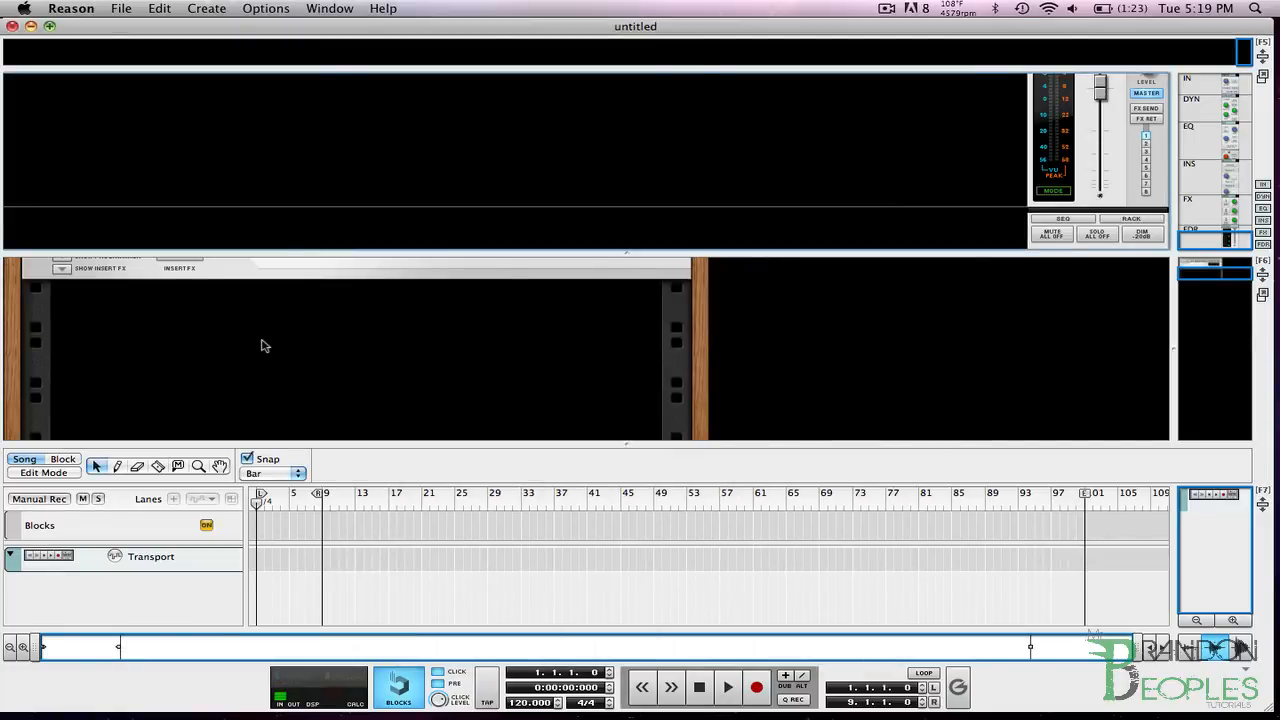
right_click(357, 348)
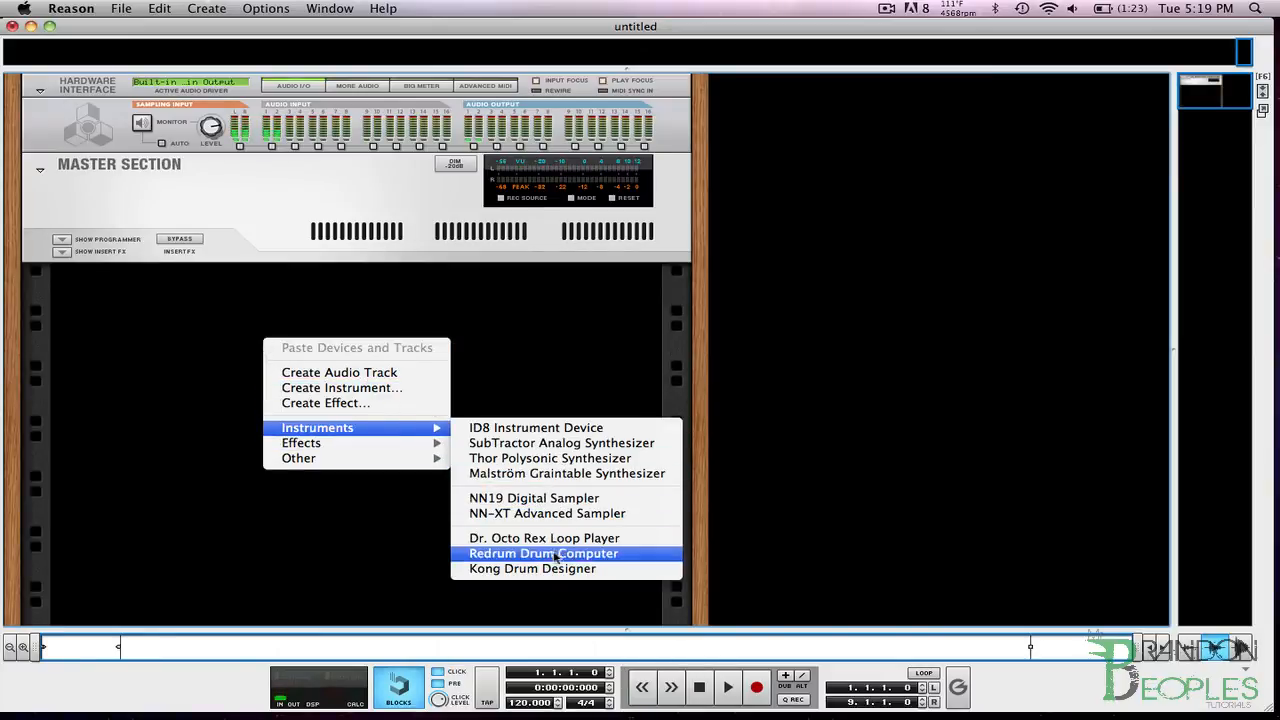
left_click(532, 568)
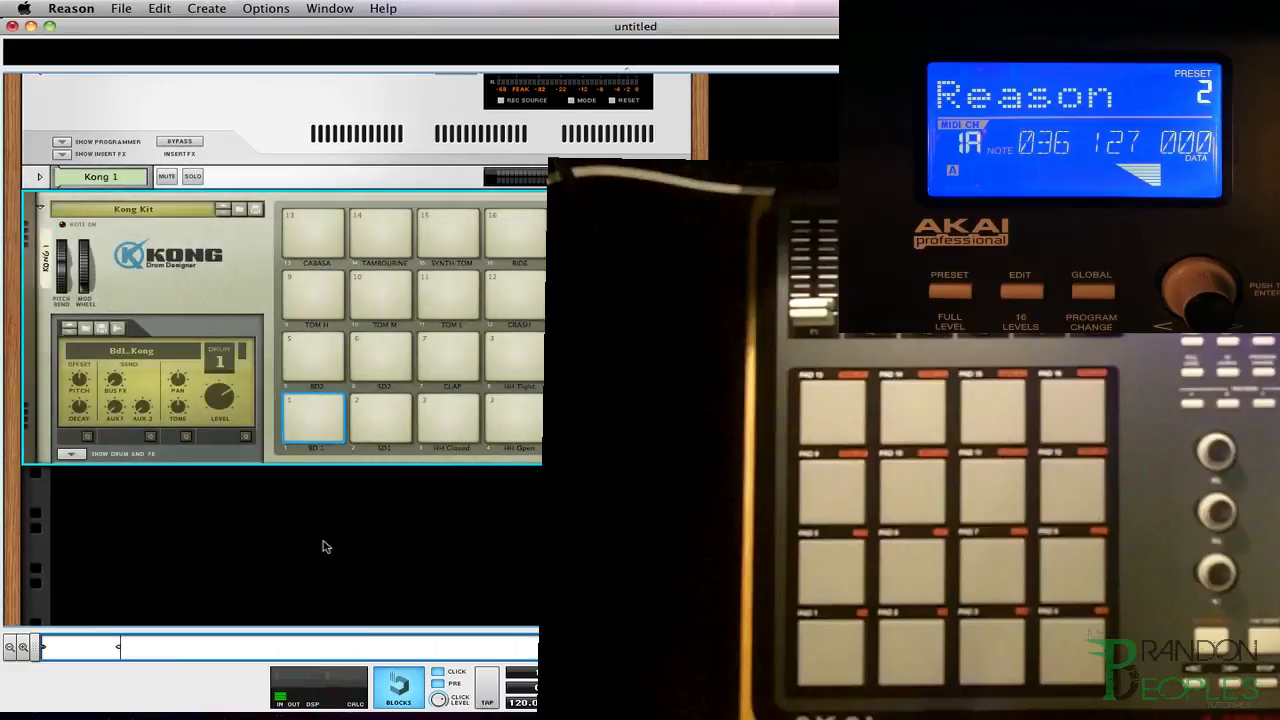